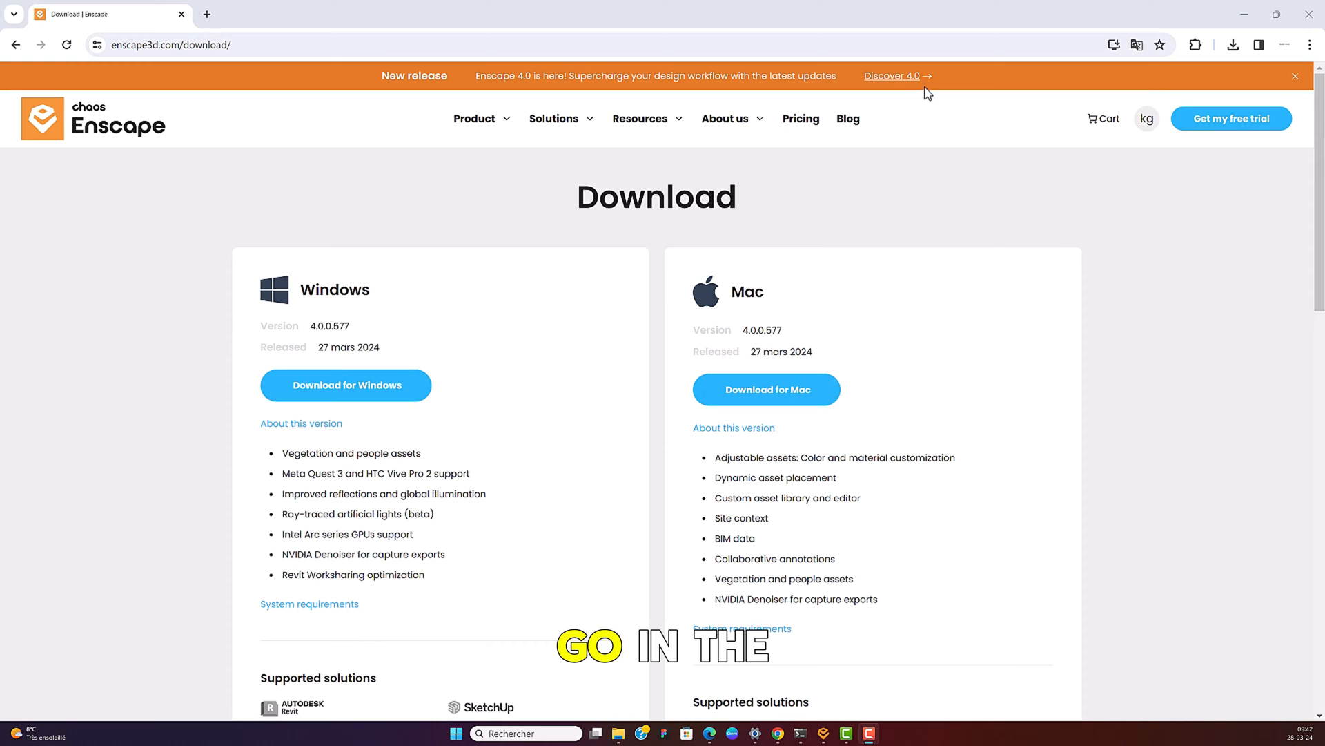
Go from the 'Discover 4.0' release page to the Enscape 4.0.0.577 download page
left_click(414, 76)
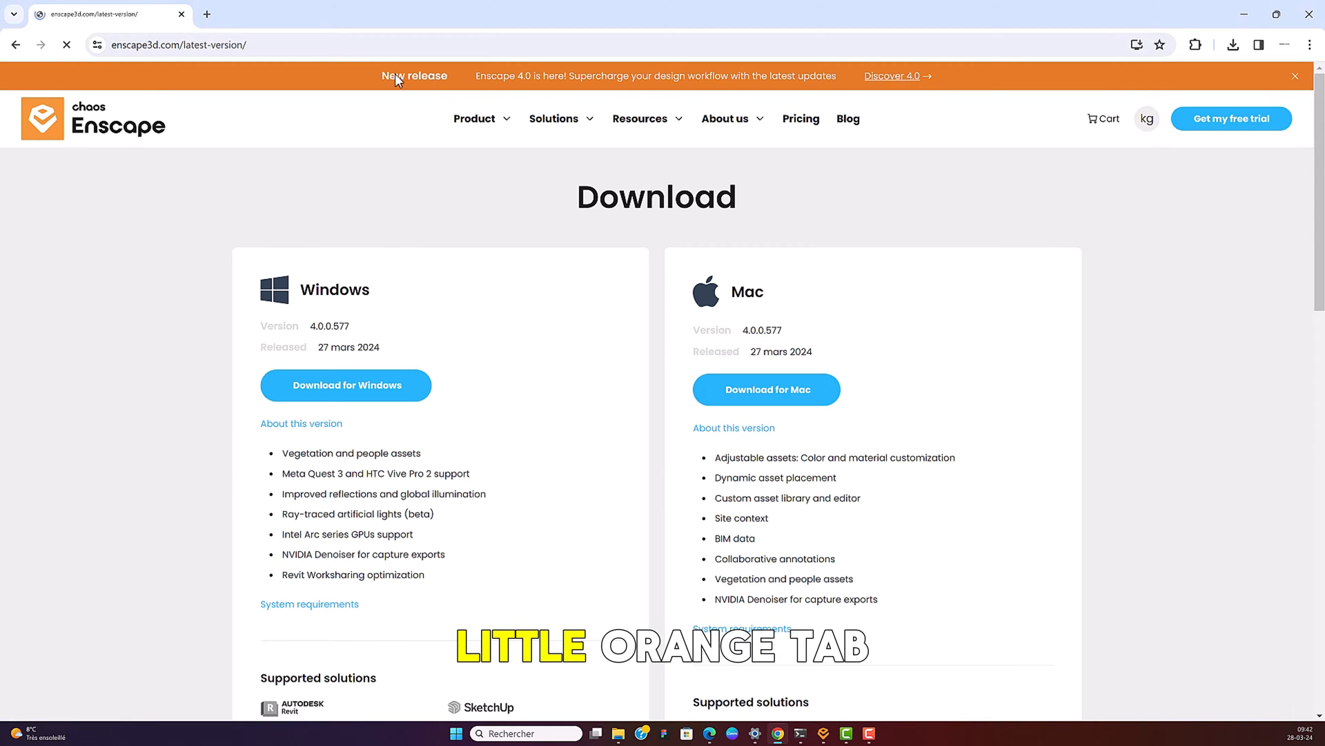
left_click(892, 76)
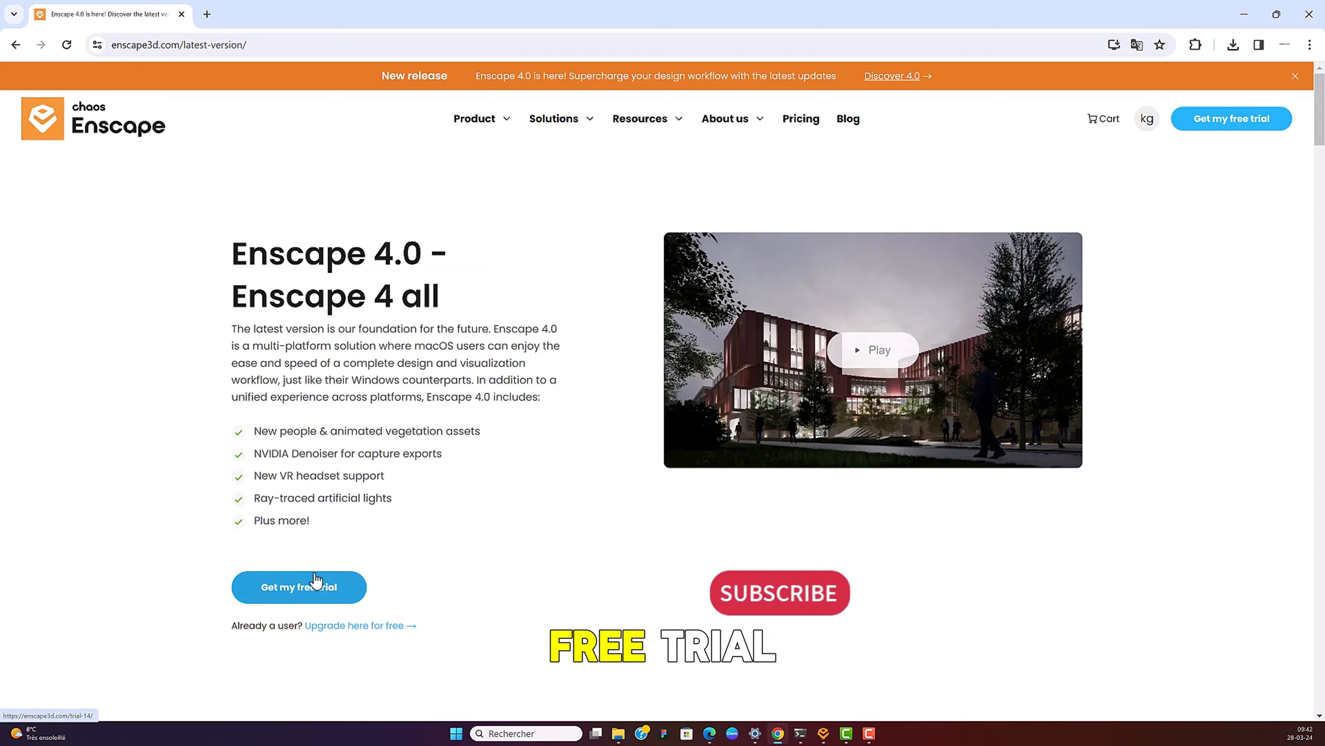
mouse_move(344, 633)
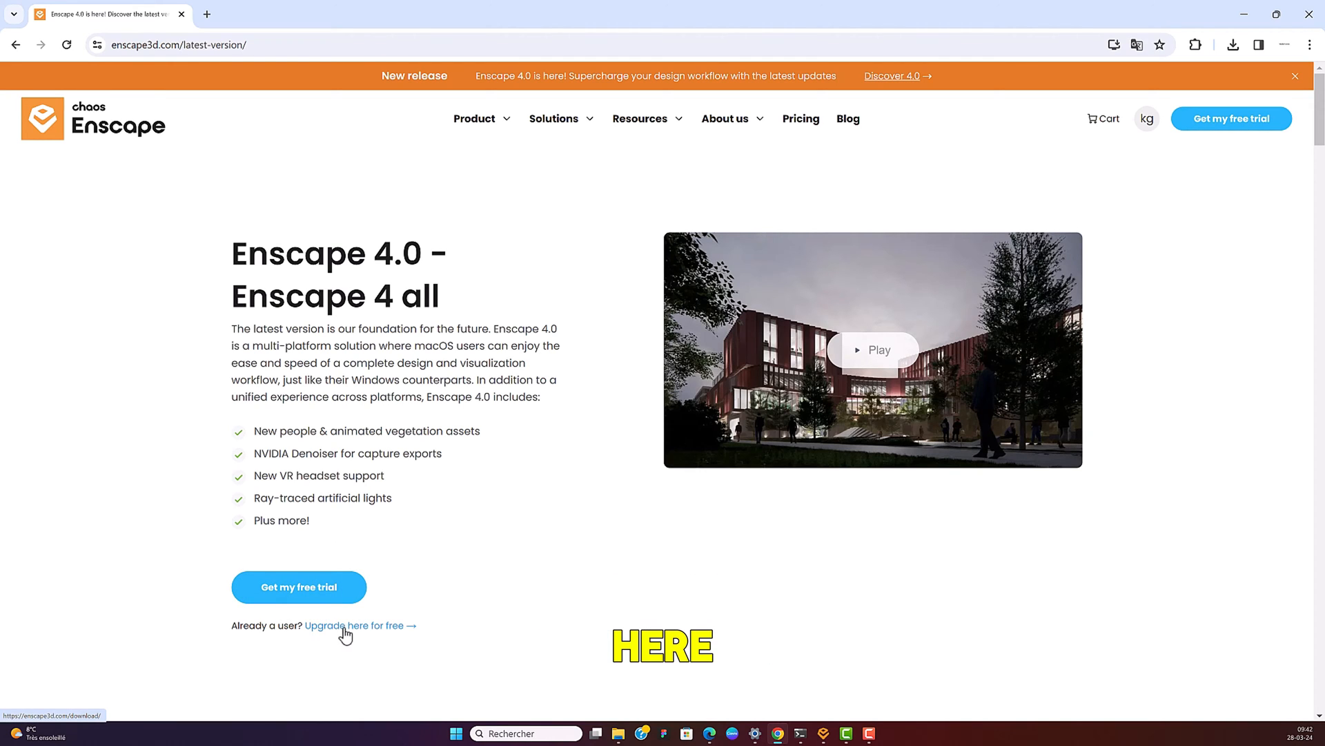
left_click(354, 624)
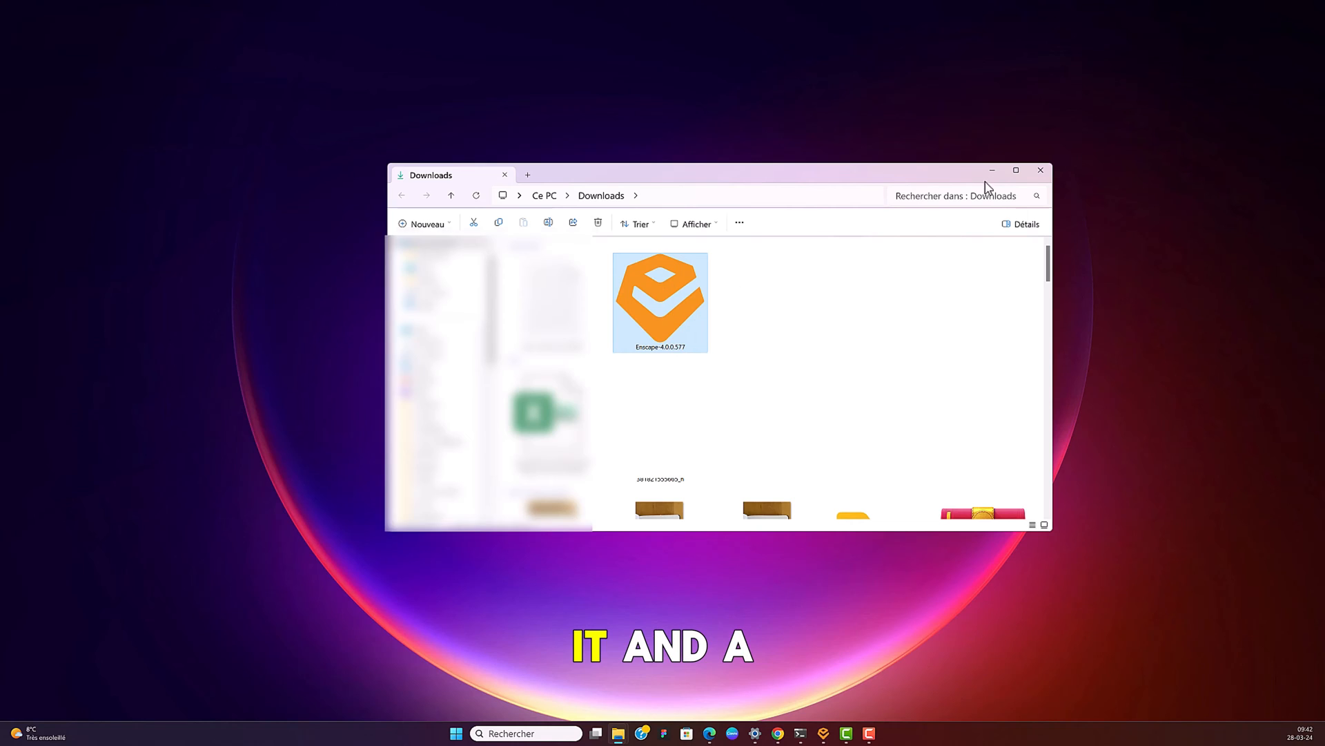
Run the Enscape-4.0.0.577 installer from the Downloads folder
double_click(659, 302)
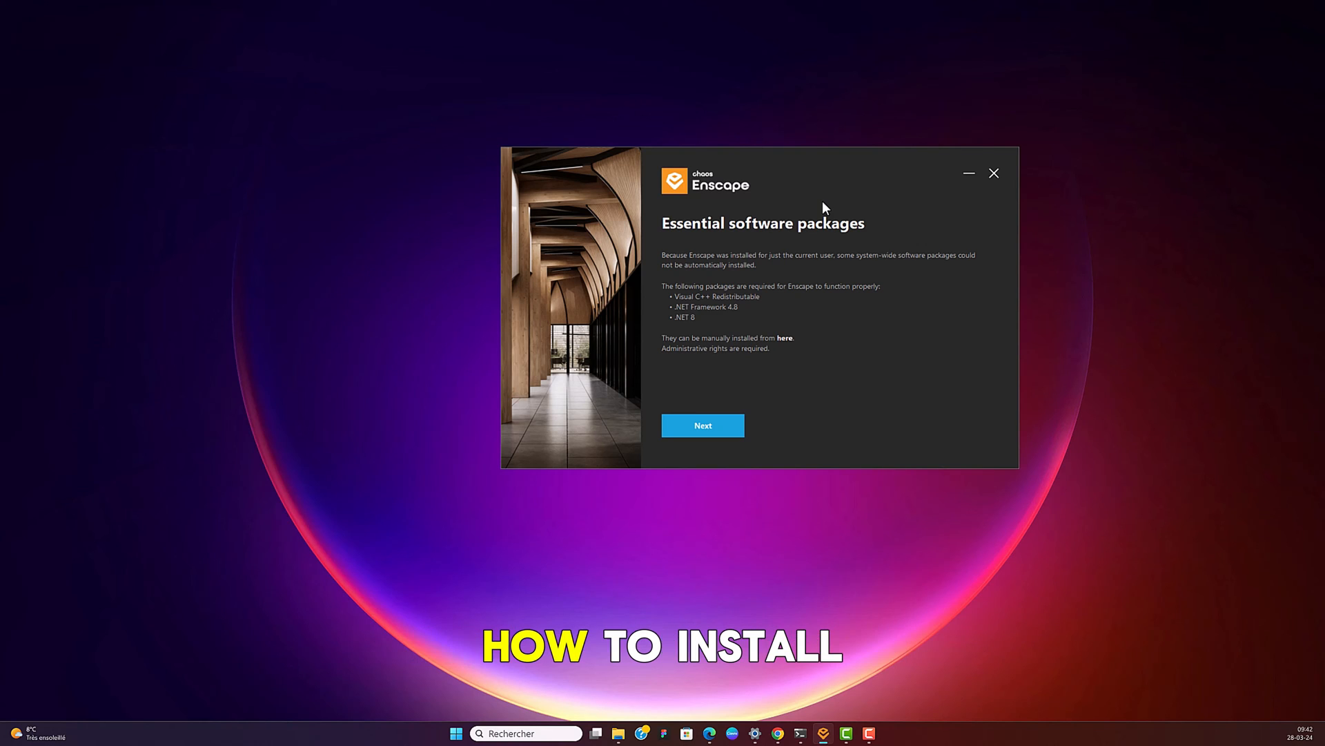
mouse_move(818, 293)
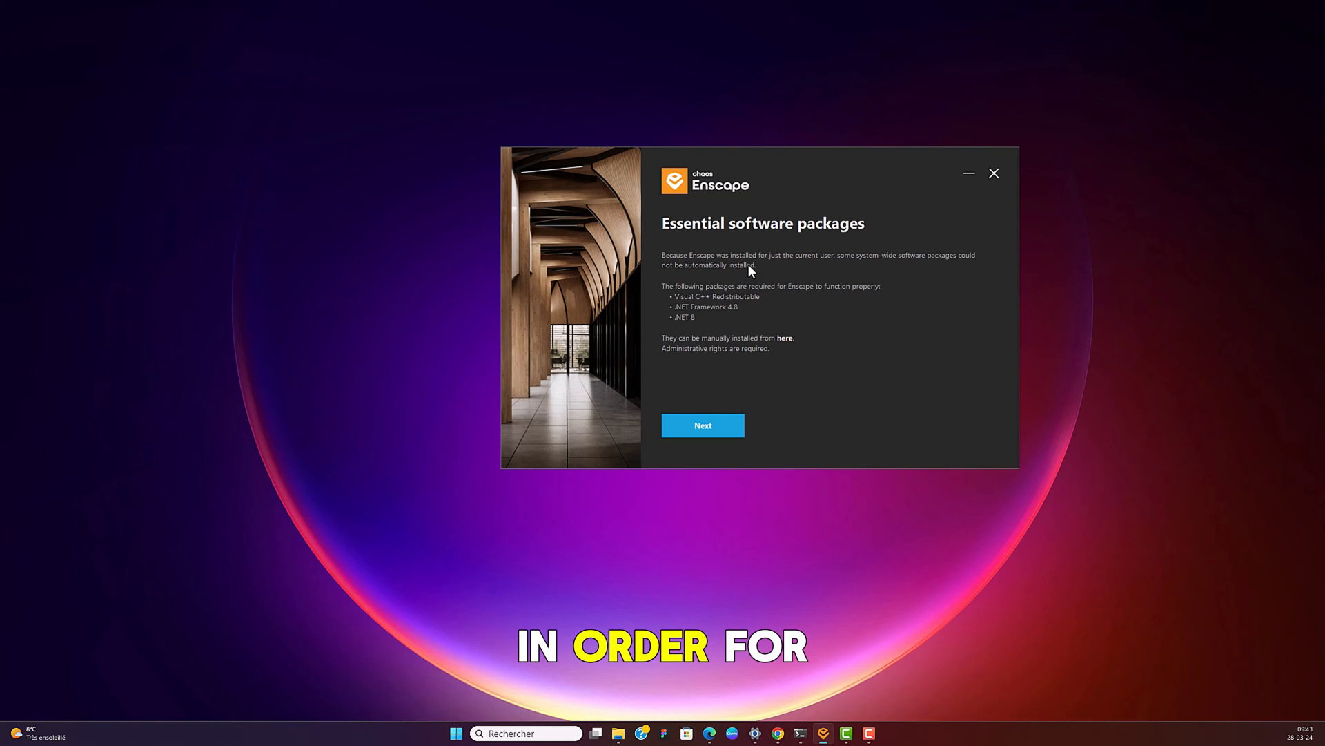
mouse_move(671, 312)
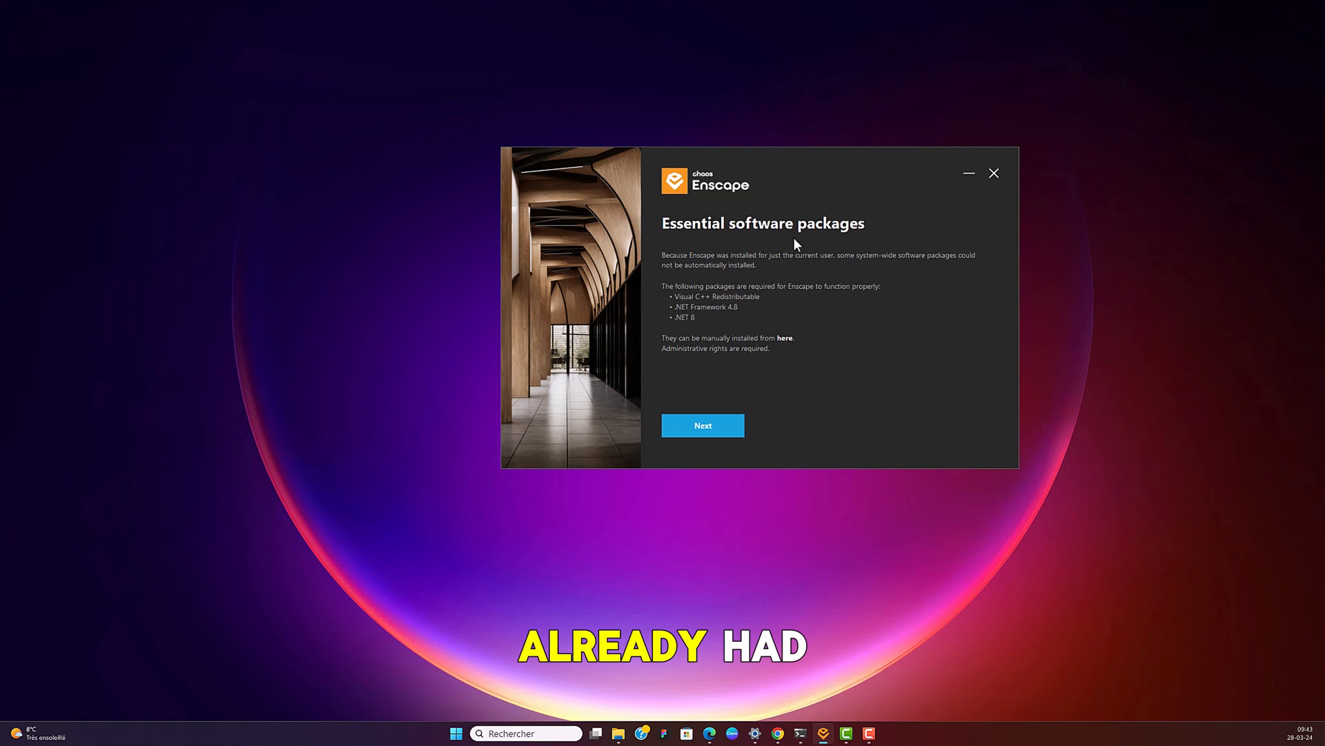
mouse_move(687, 370)
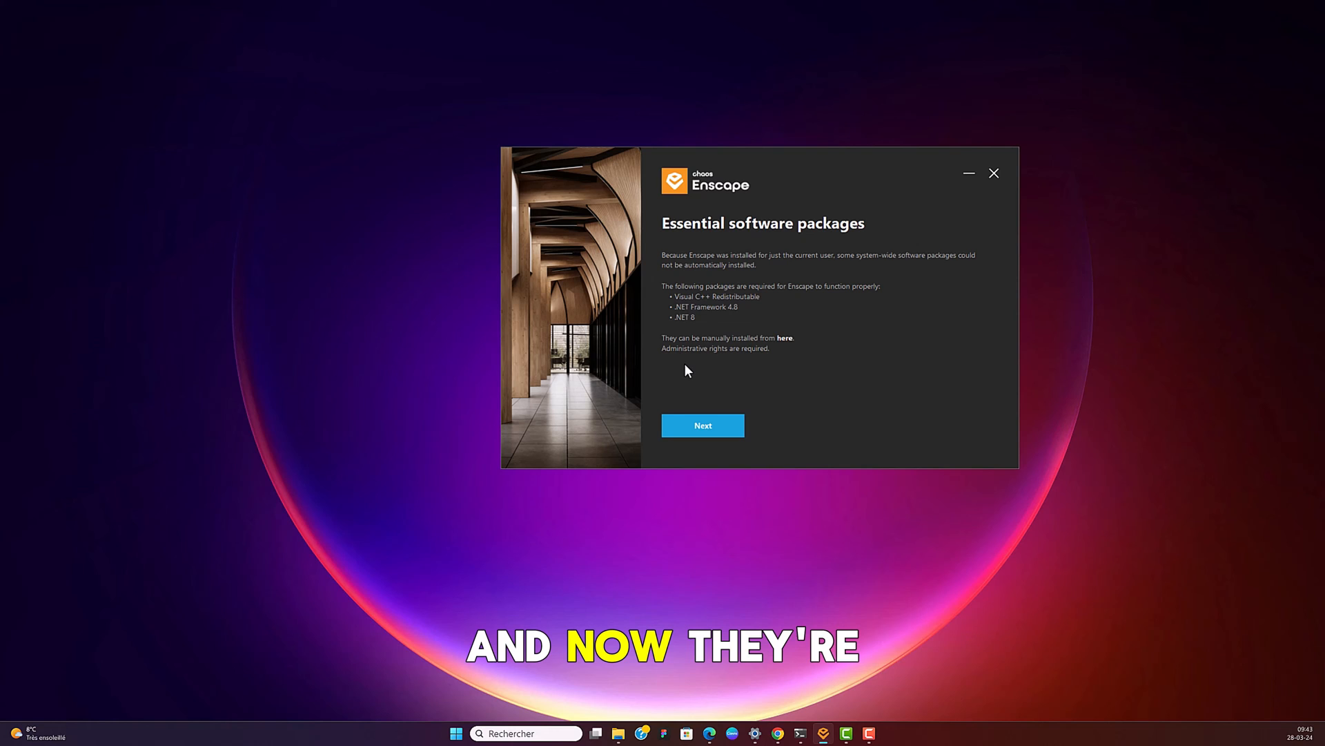
mouse_move(692, 309)
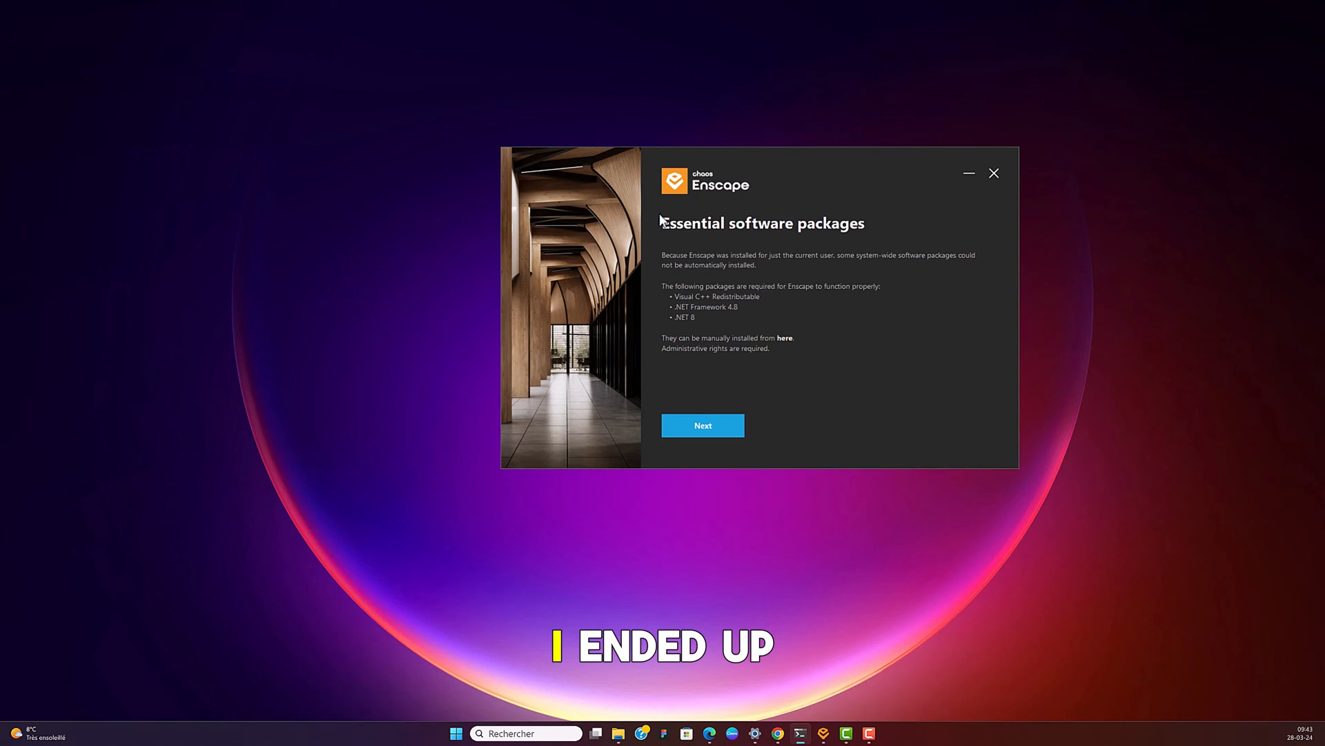
mouse_move(726, 267)
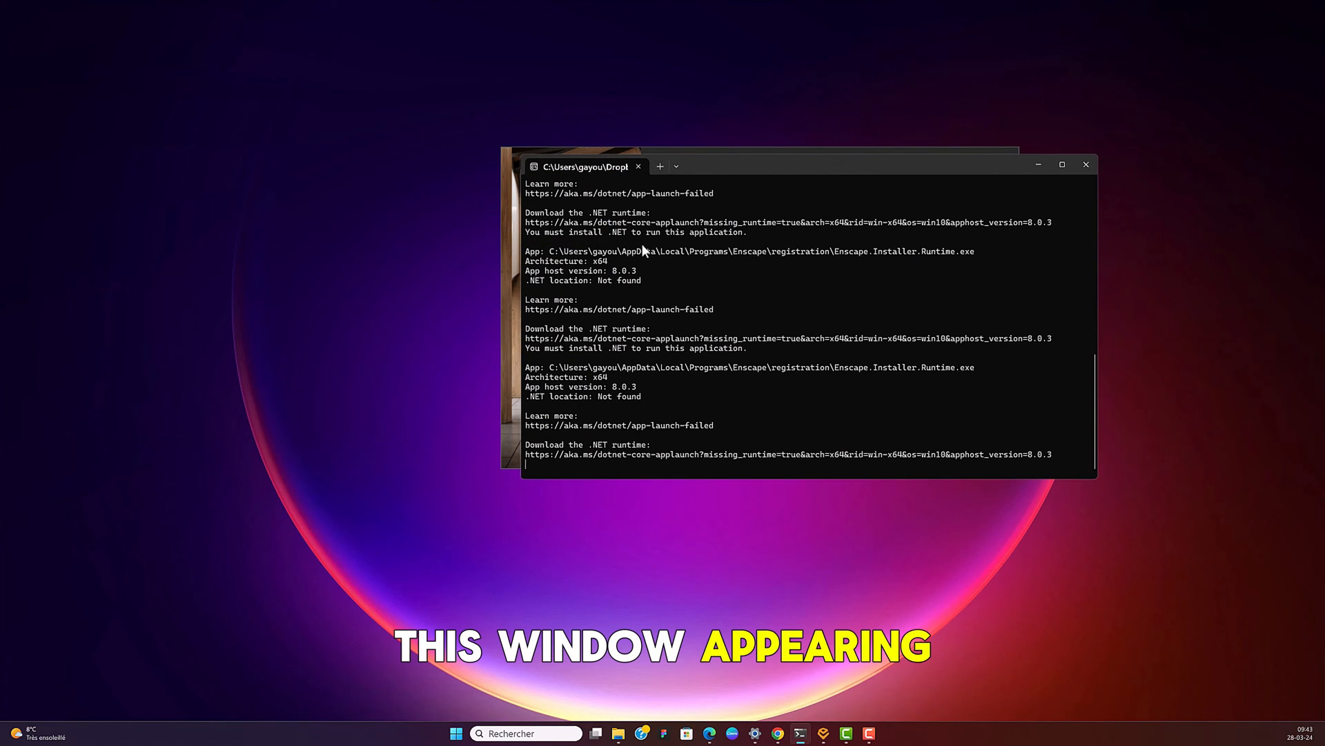
mouse_move(538, 290)
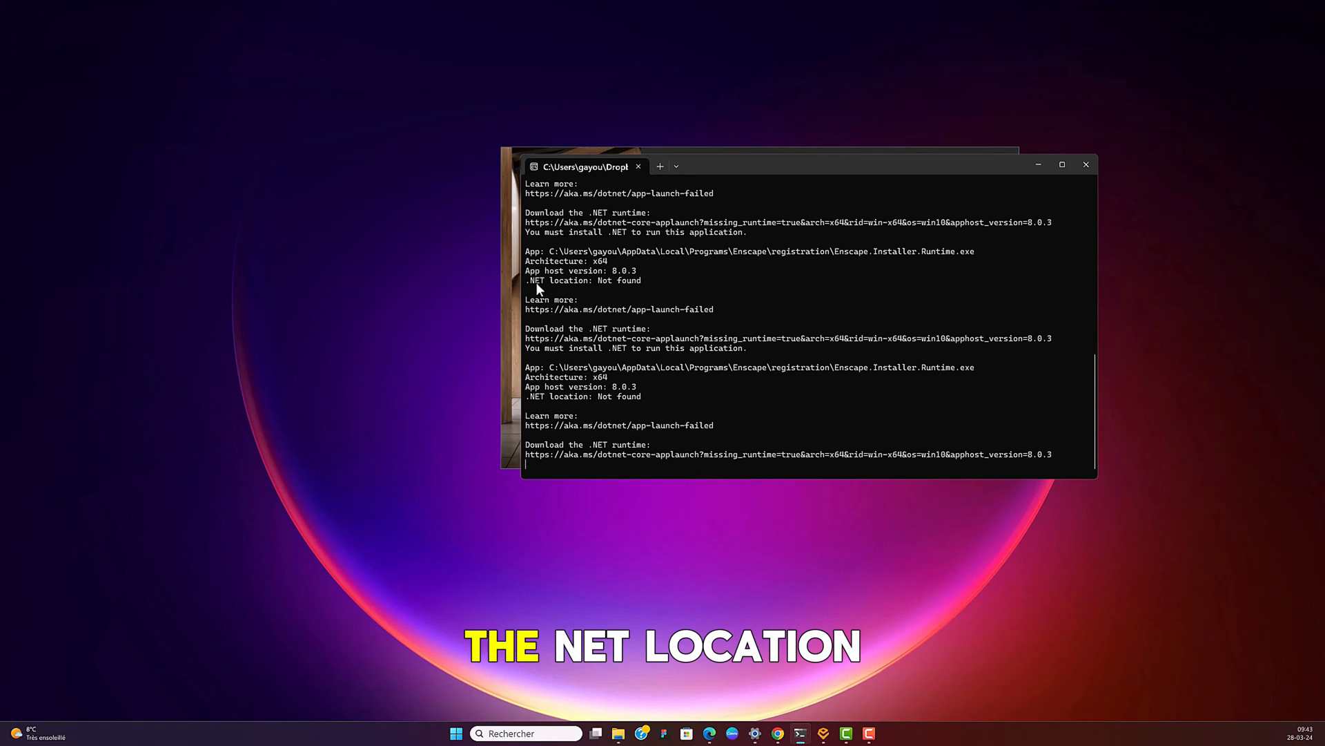
mouse_move(662, 366)
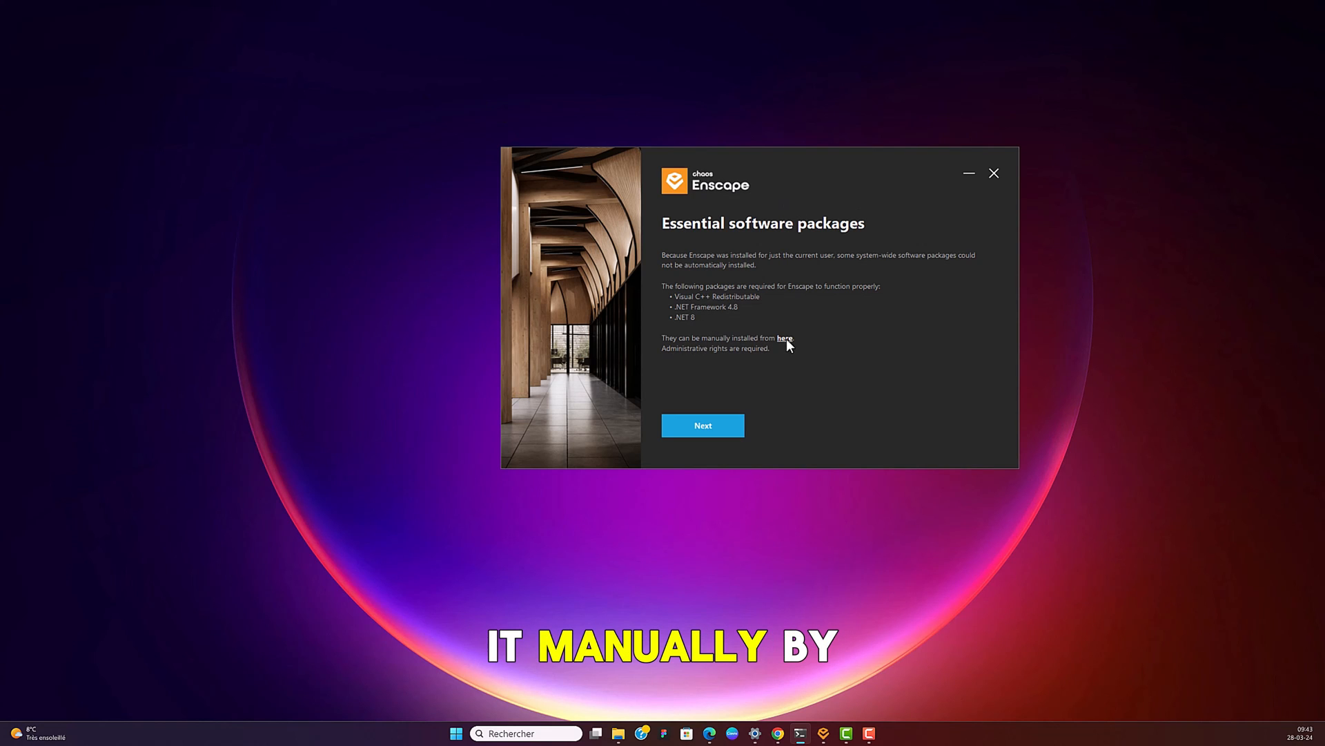
Follow the 'here' link to install the essential software packages manually
left_click(782, 337)
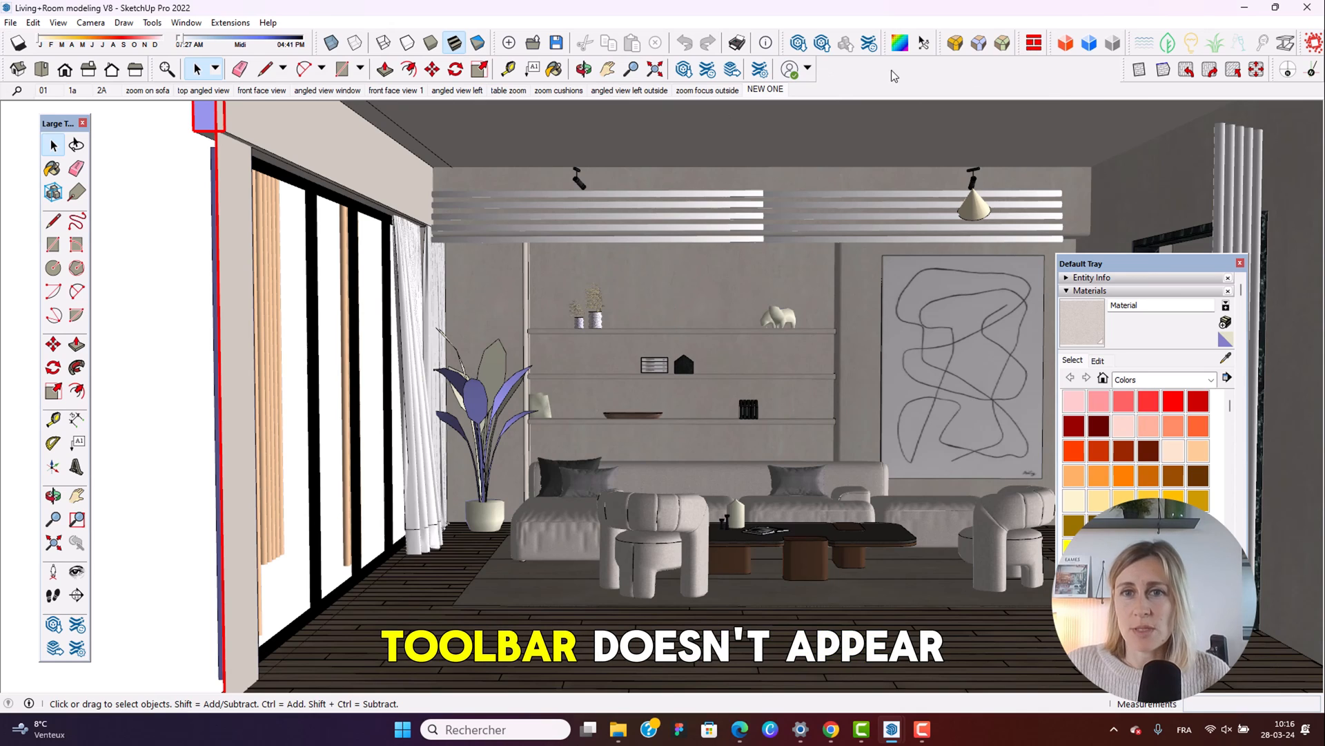
mouse_move(534, 219)
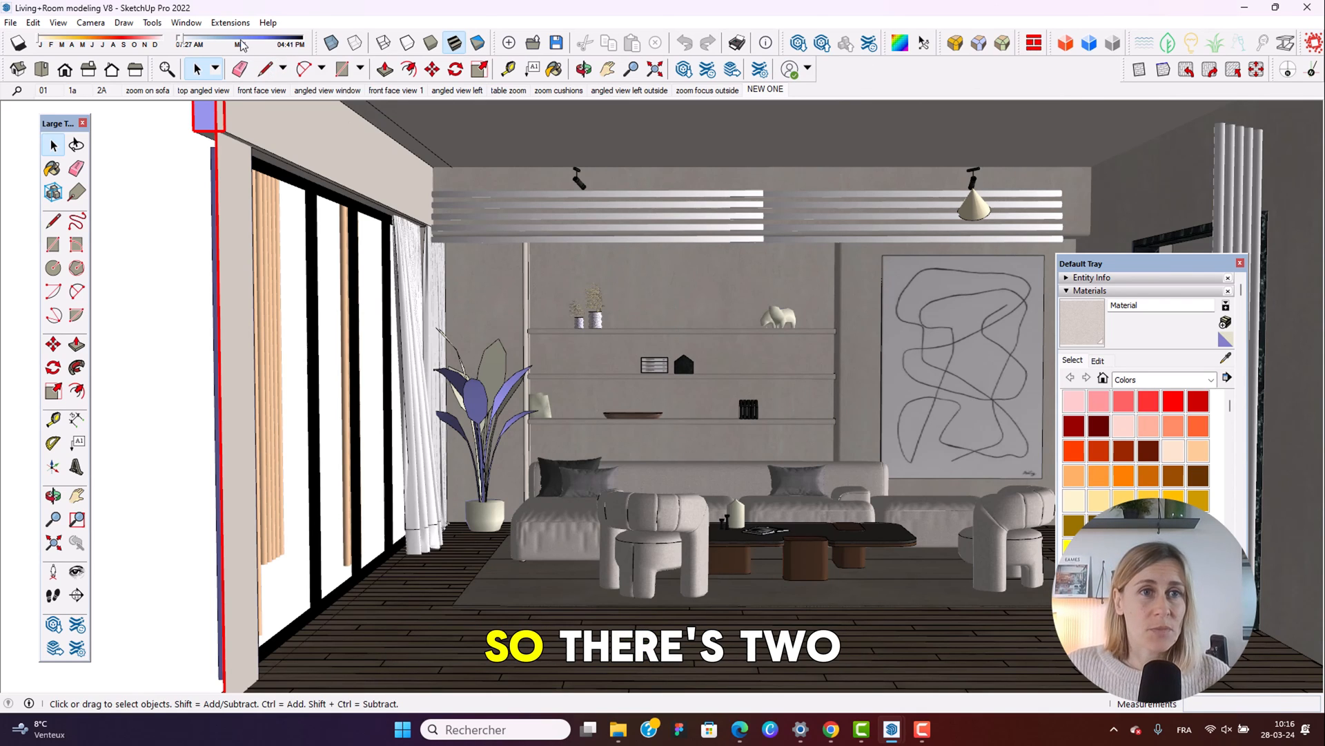
Open SketchUp's View menu over the living room model
left_click(230, 22)
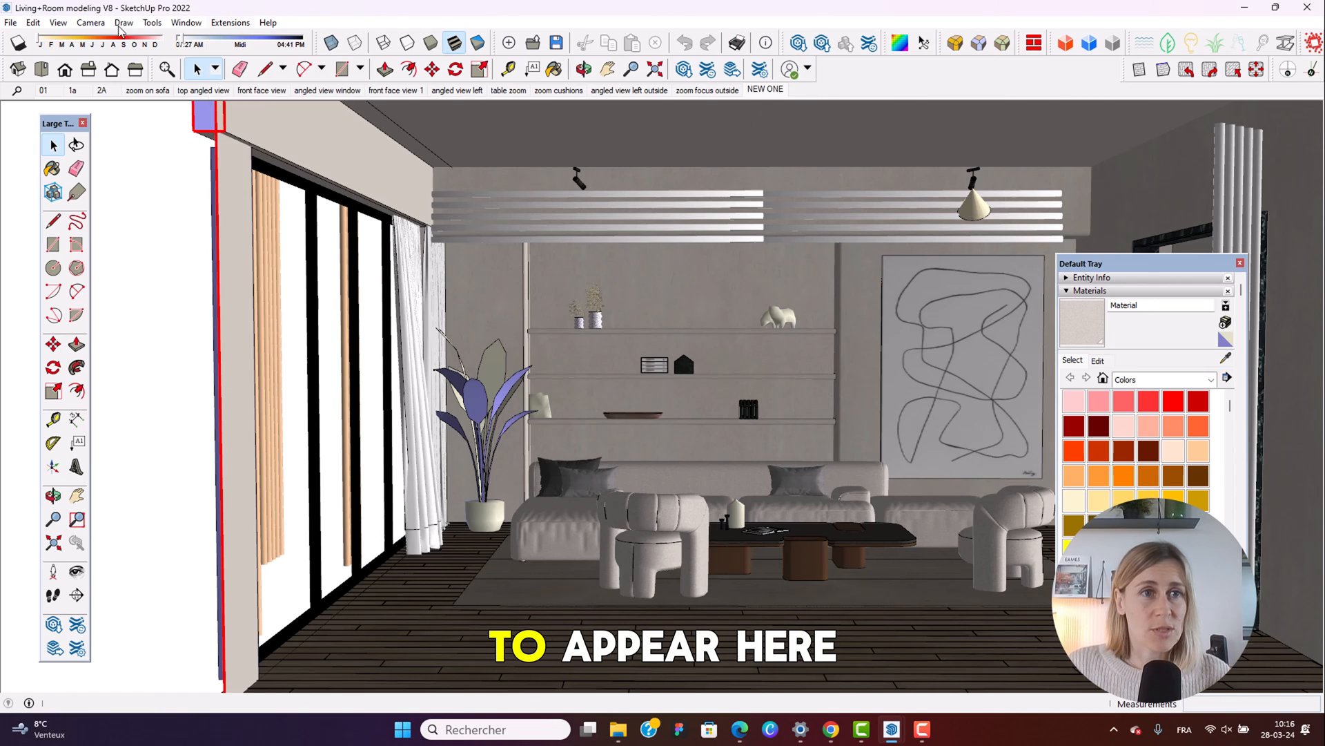
left_click(57, 22)
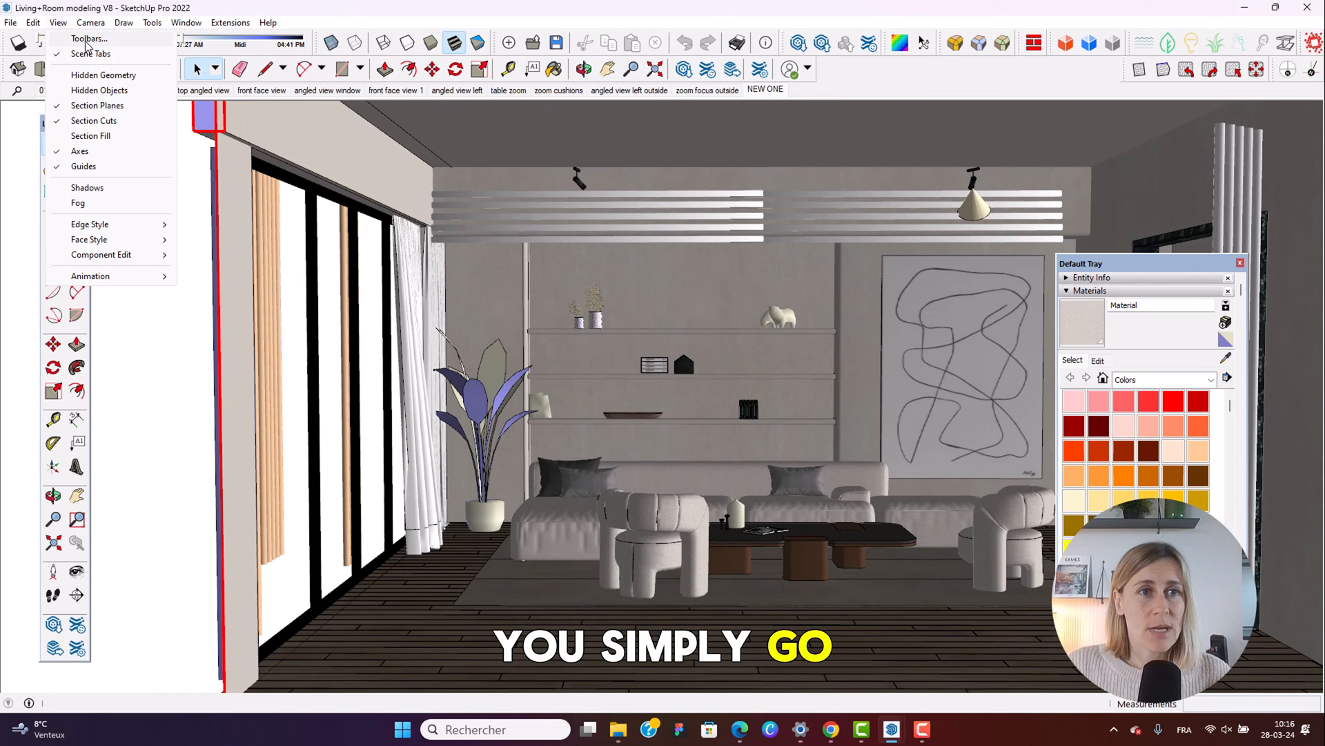
Tick Enscape in the Toolbars dialog and close it
left_click(89, 38)
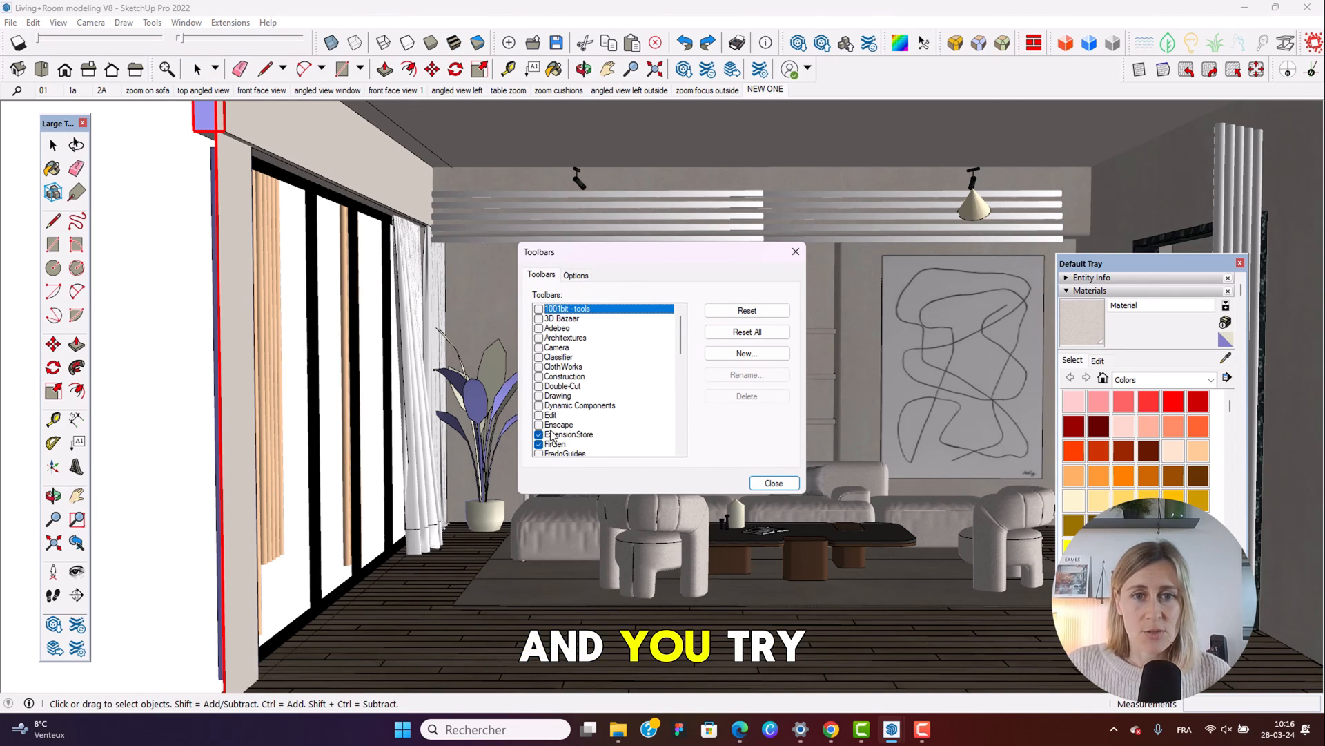
left_click(559, 425)
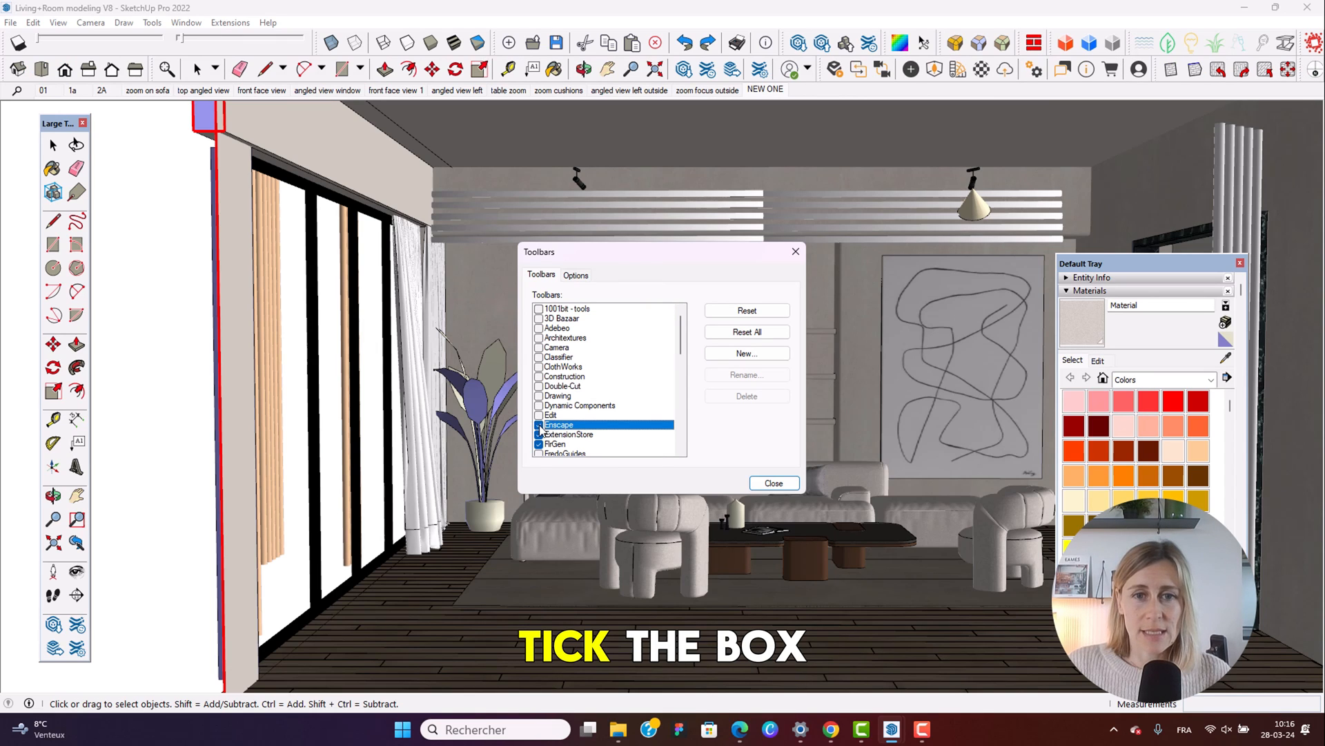
left_click(539, 423)
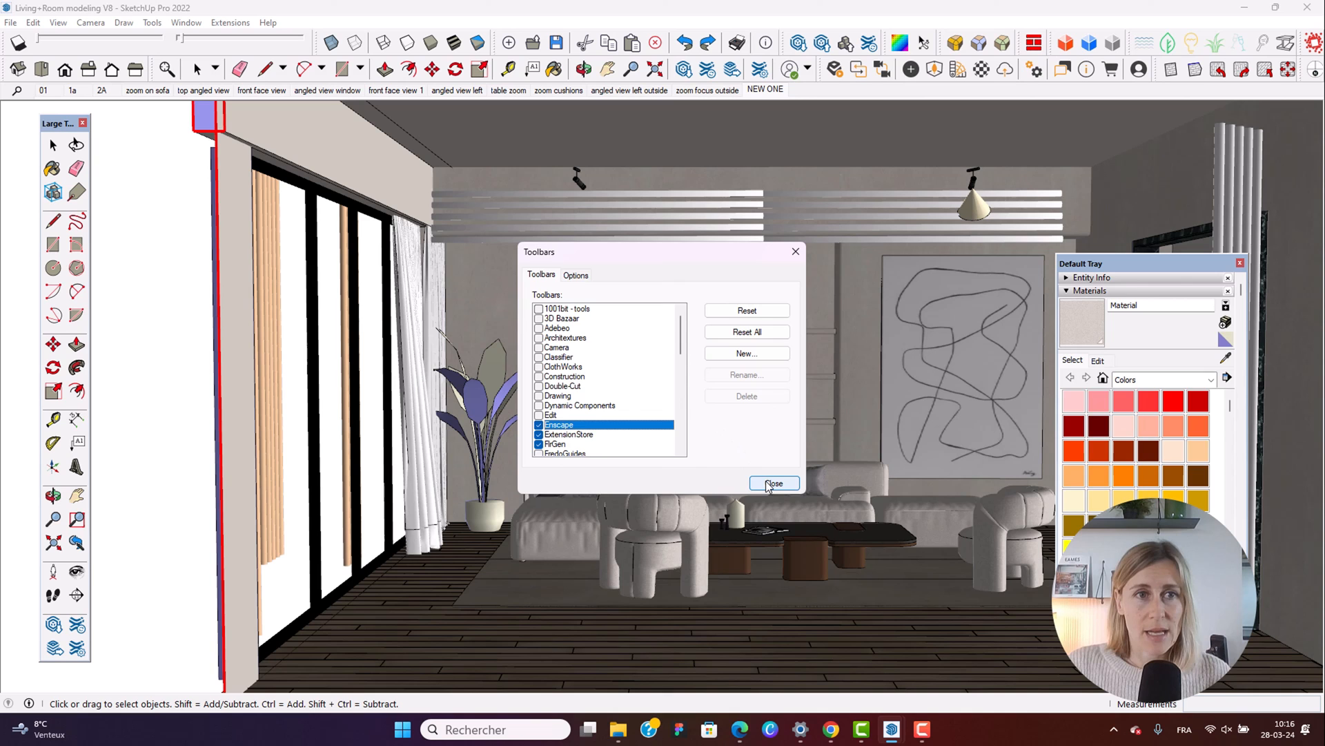
left_click(772, 483)
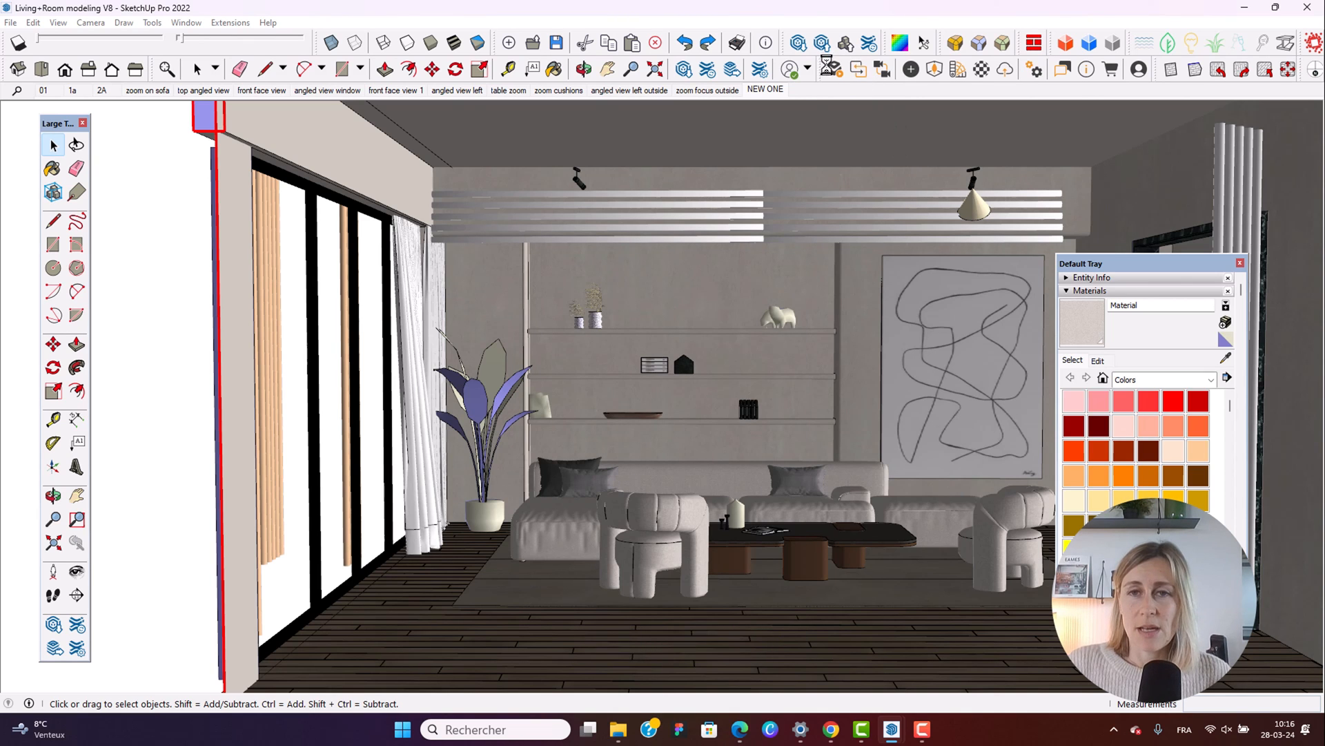